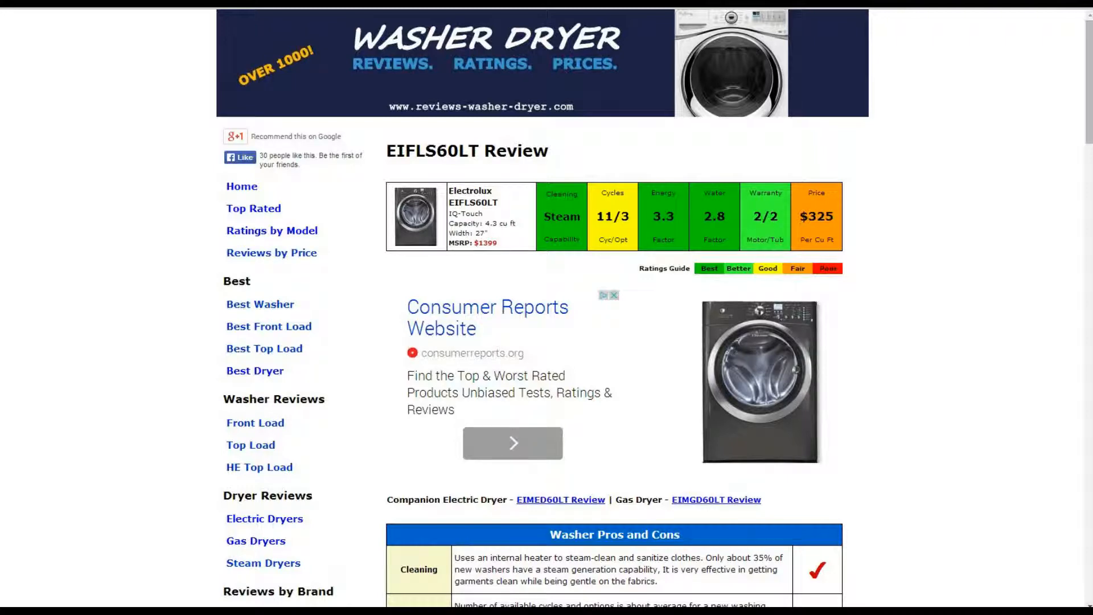
# Step: Scroll the EIFLS60LT review past pros and cons to the Temp Control–Wash Drum feature ratings
pyautogui.scroll(-3)
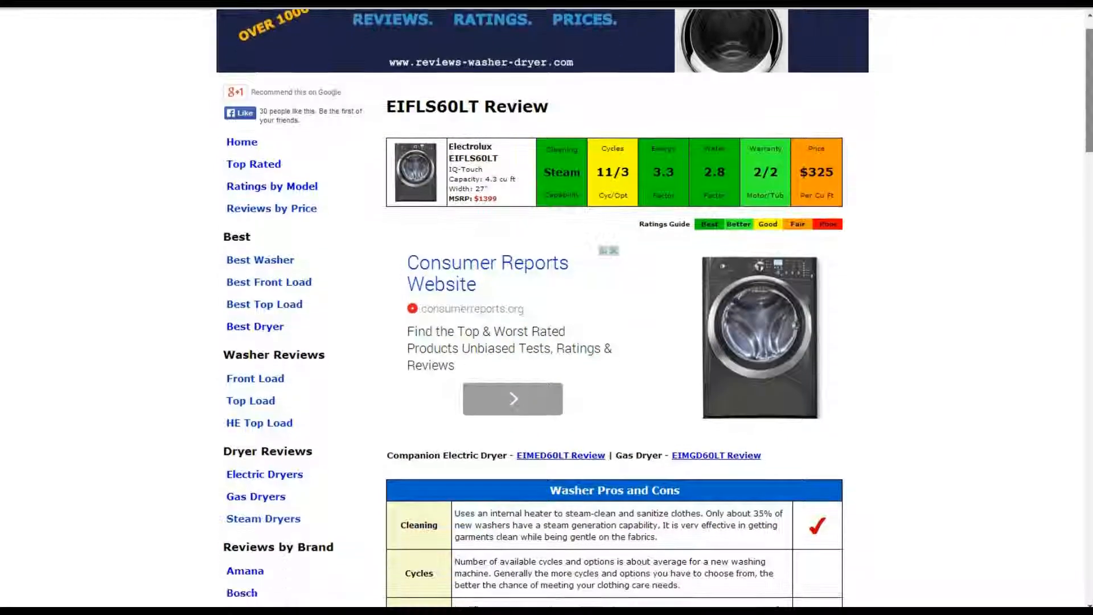
pyautogui.scroll(-3)
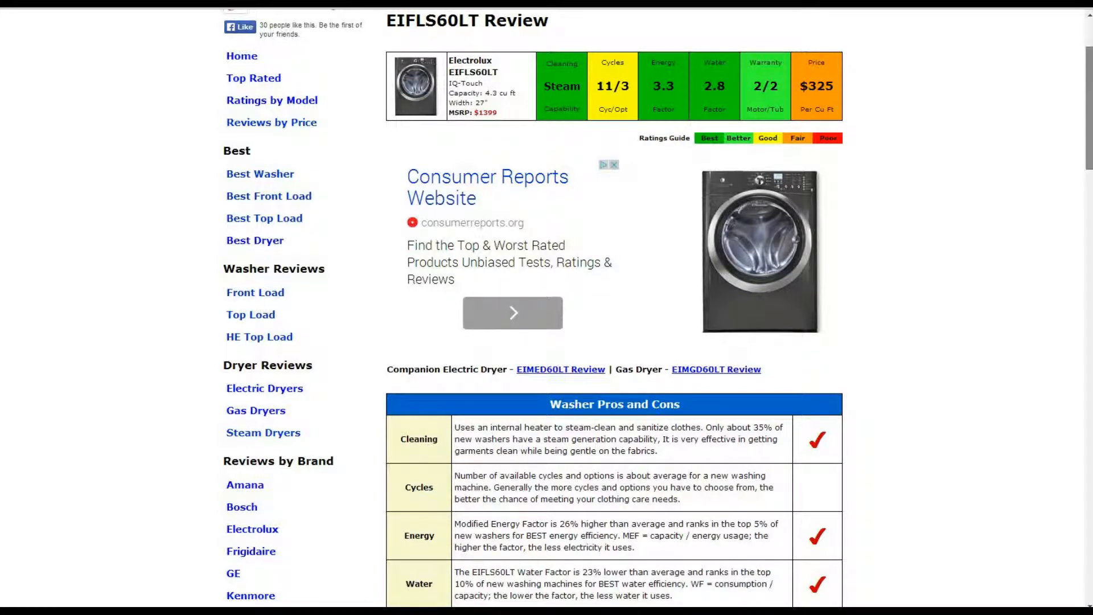
pyautogui.scroll(-3)
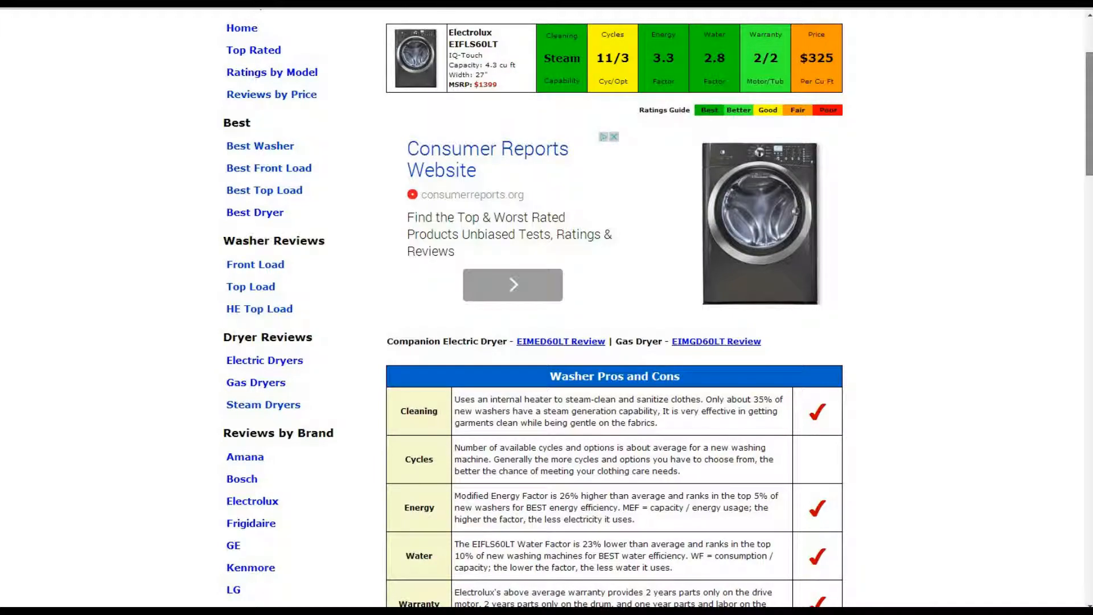
pyautogui.scroll(-3)
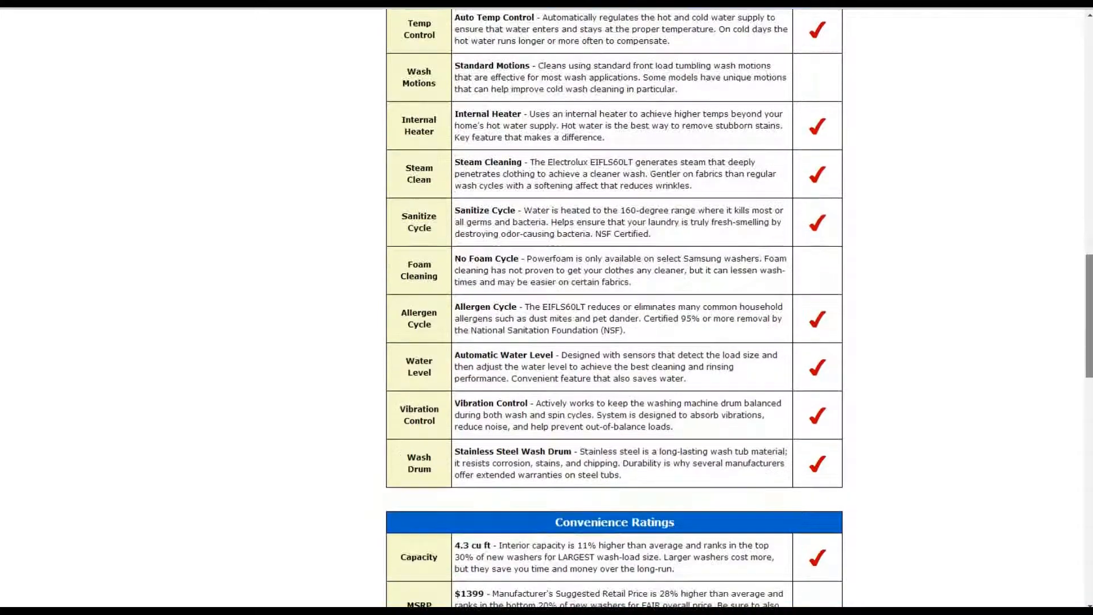
pyautogui.scroll(-3)
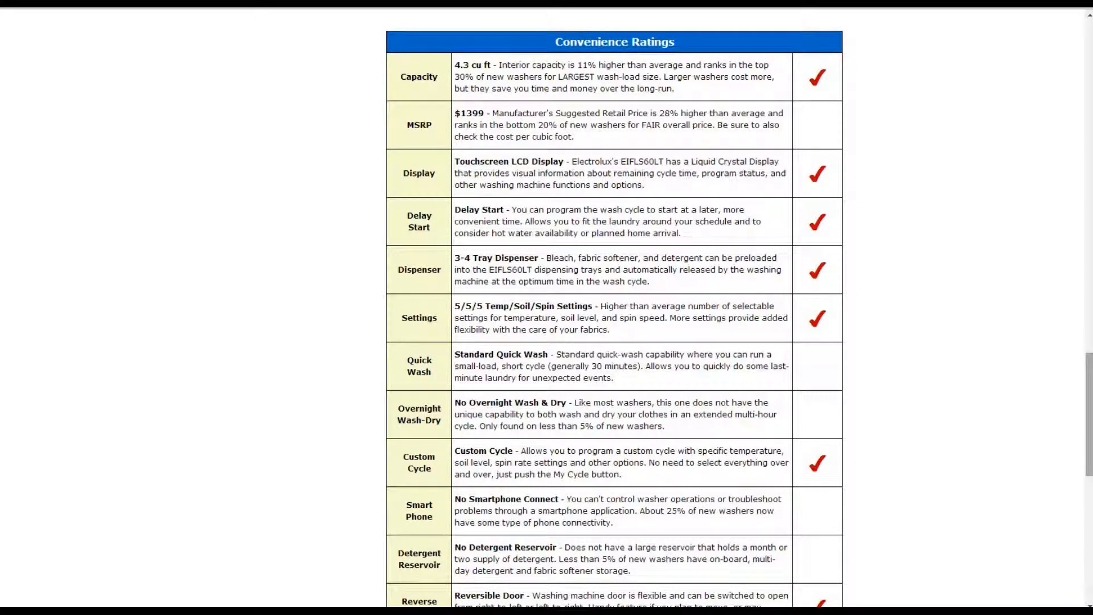
# Step: Scroll through the Convenience Ratings table down to the Energy Star–Smart Grid energy ratings
pyautogui.scroll(-3)
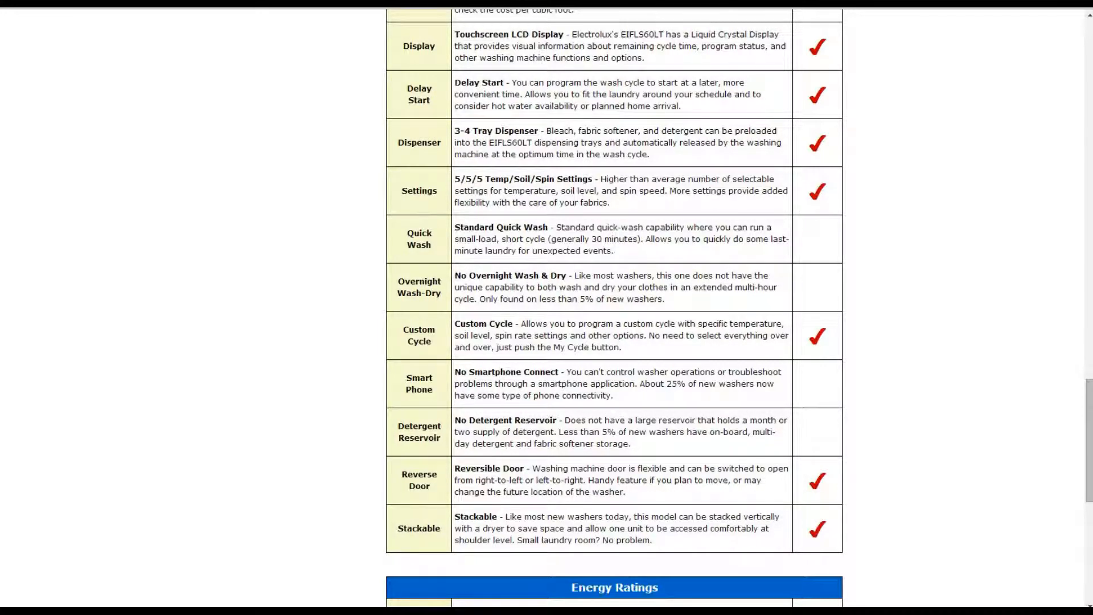
pyautogui.scroll(-3)
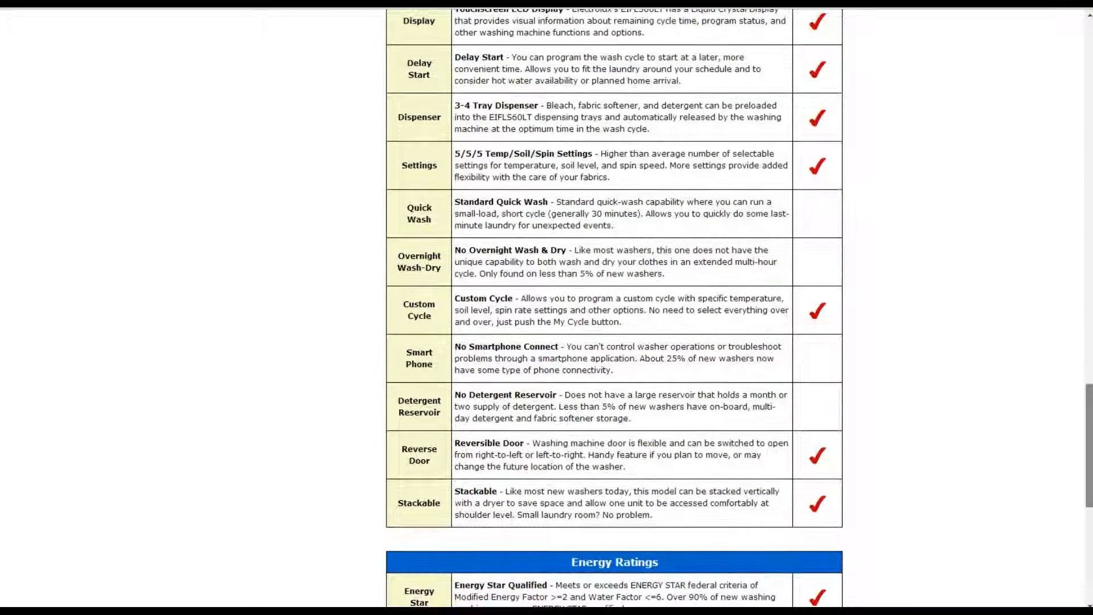
pyautogui.scroll(-3)
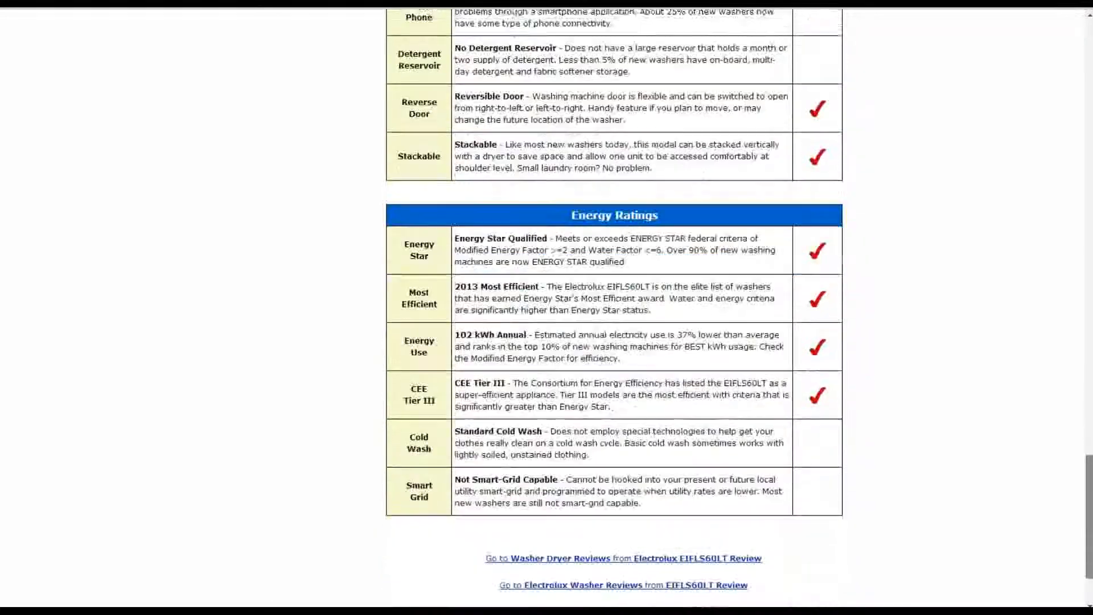
# Step: Browse past the review's end and the home page, then open Top Rated White Front Load washers
pyautogui.scroll(-3)
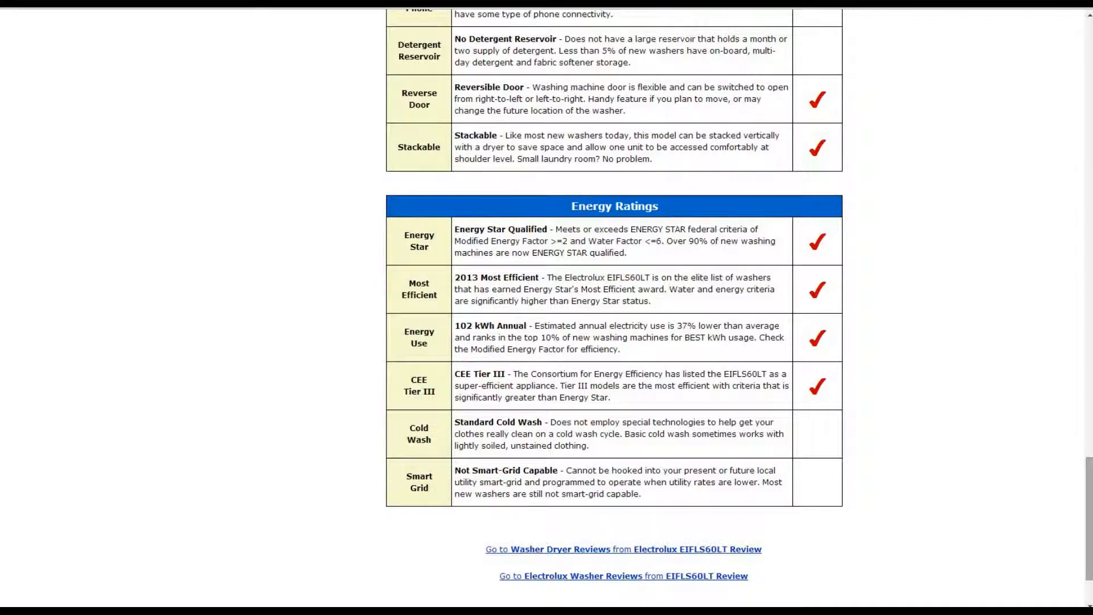
pyautogui.scroll(3)
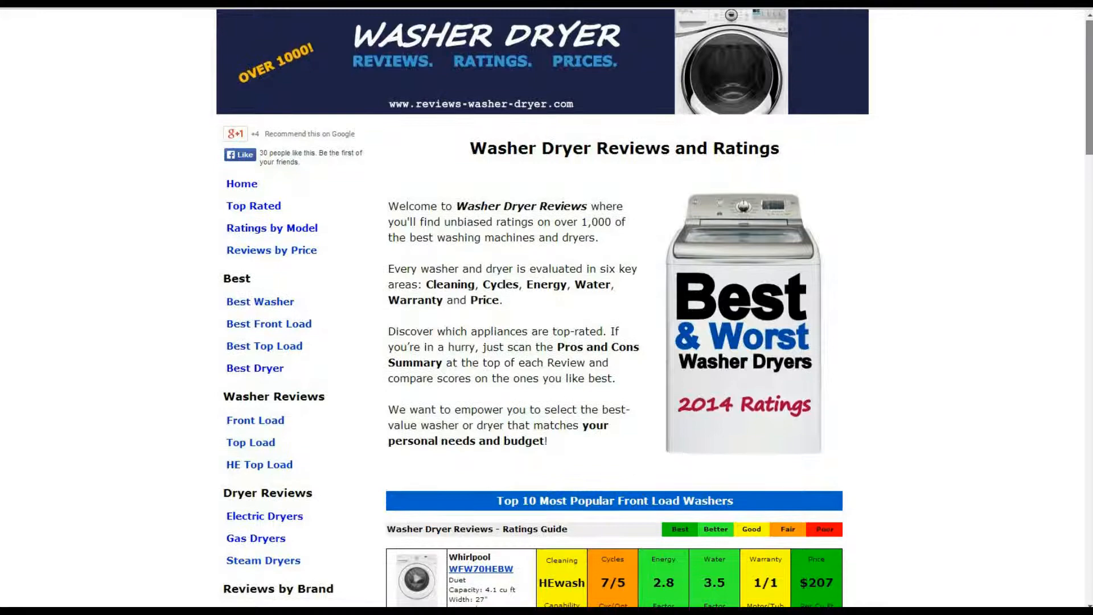
pyautogui.scroll(-3)
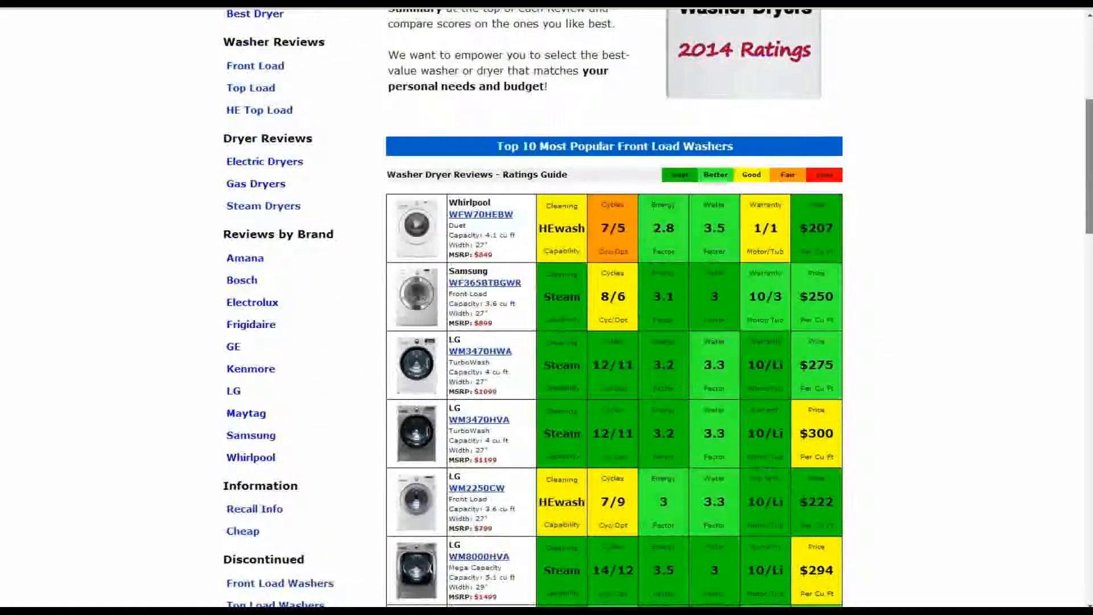
pyautogui.scroll(3)
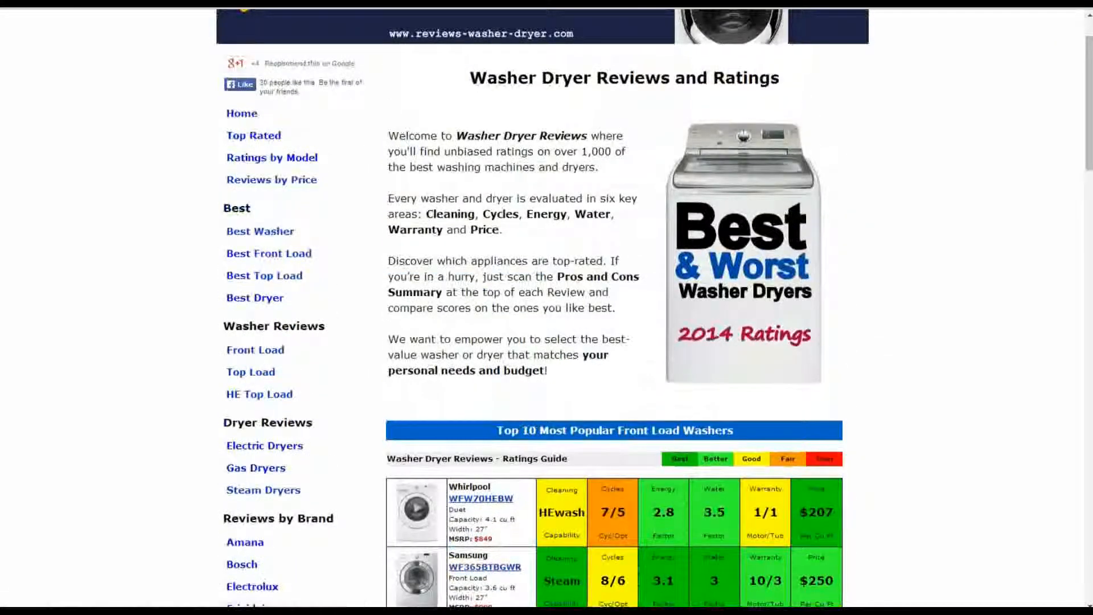
pyautogui.click(253, 136)
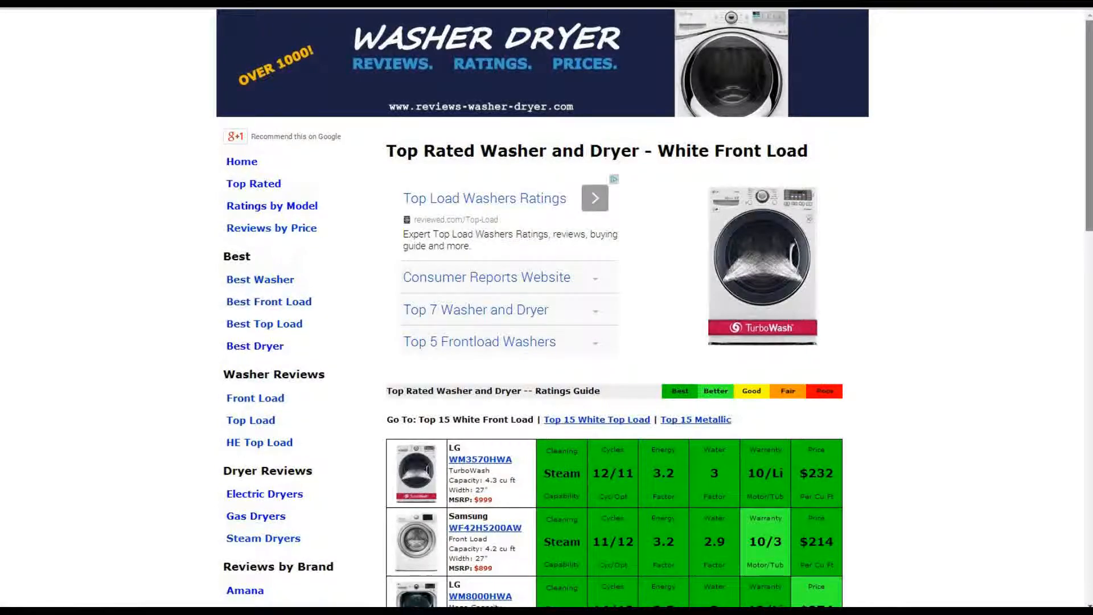
pyautogui.scroll(-3)
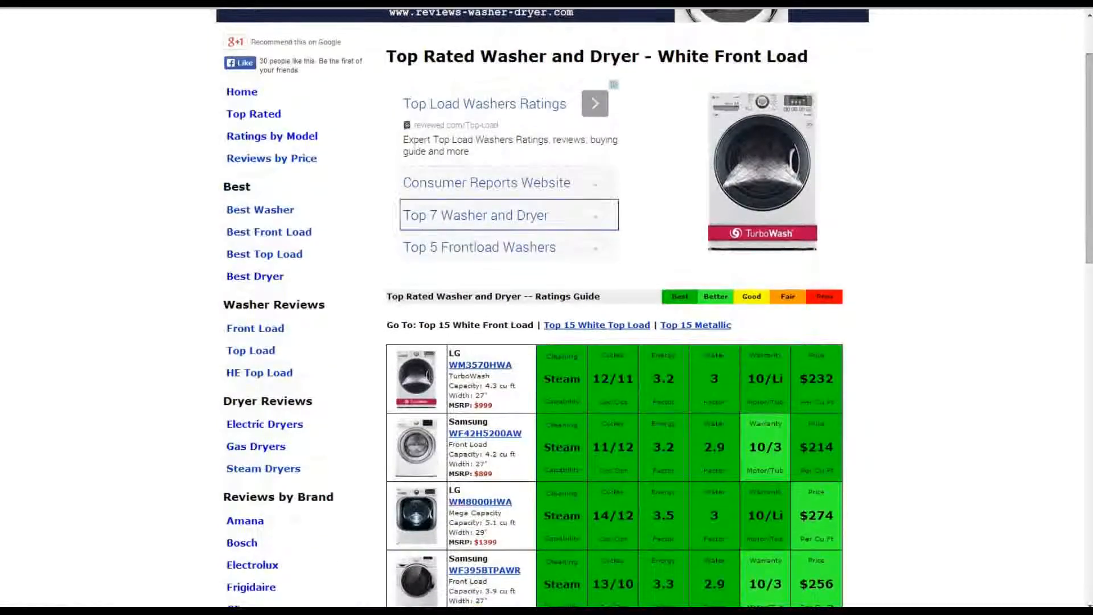